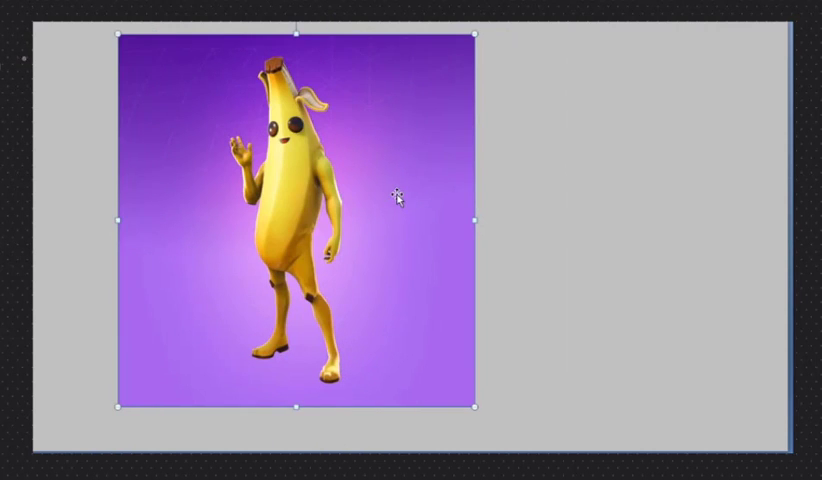
mouse_move(390, 196)
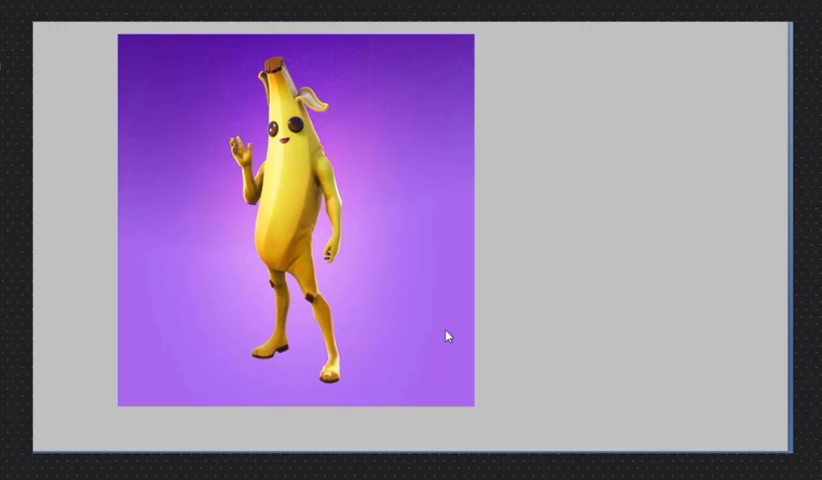
mouse_move(528, 382)
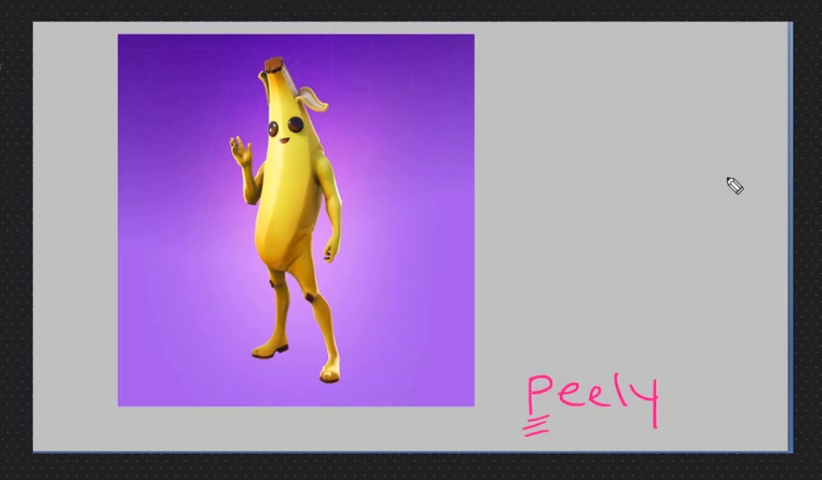
mouse_move(620, 200)
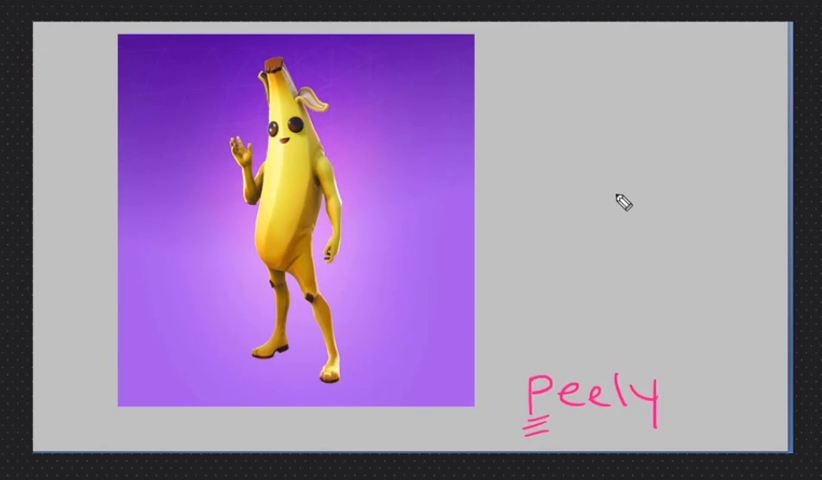
mouse_move(508, 84)
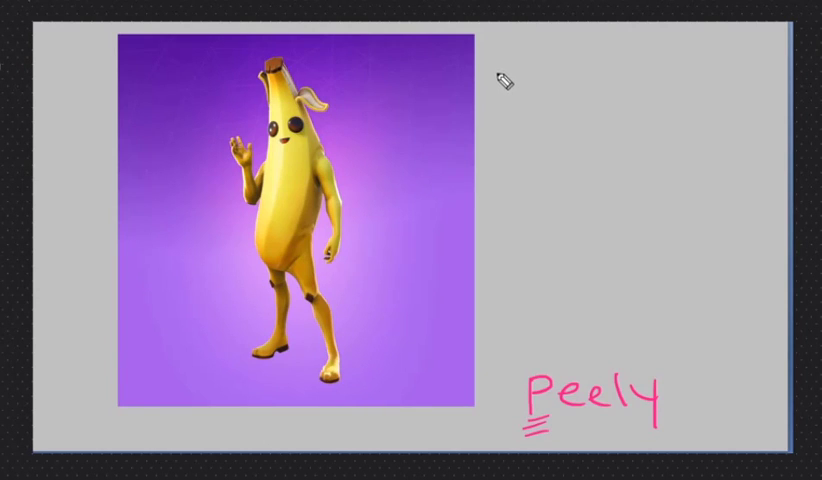
mouse_move(580, 276)
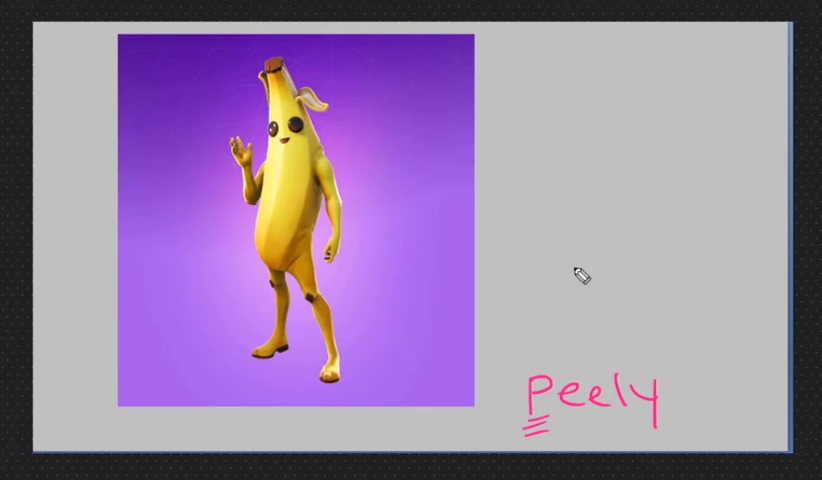
mouse_move(510, 276)
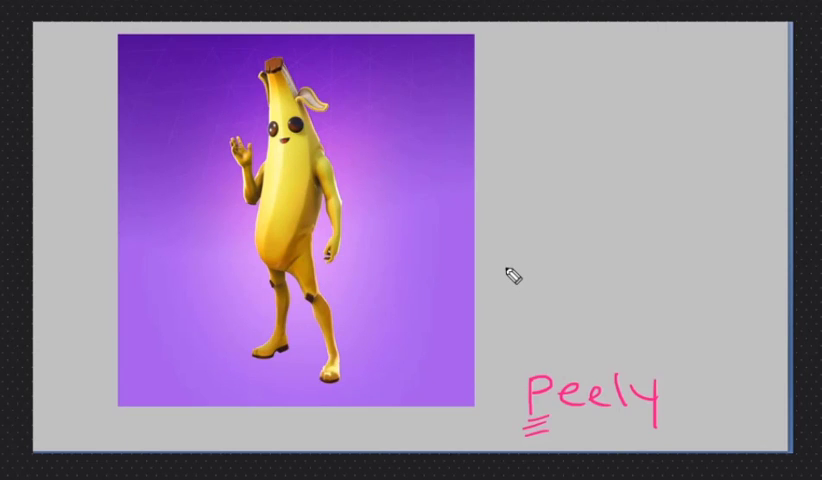
mouse_move(668, 24)
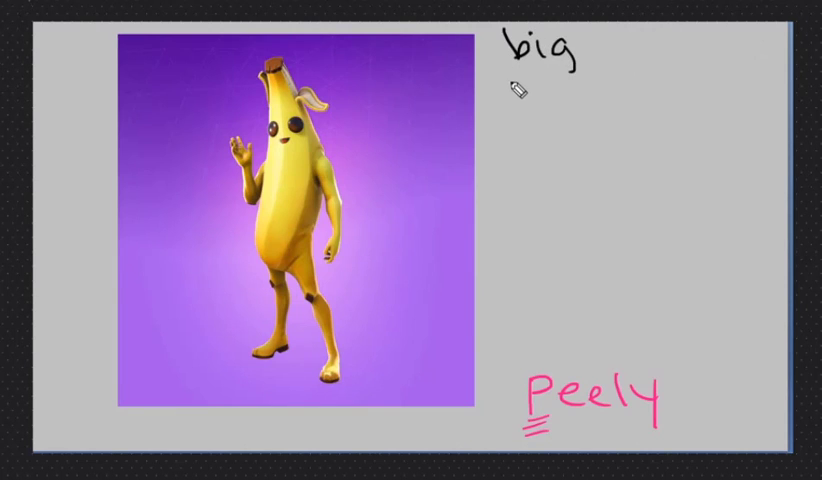
Handwrite yellow, big-eyed and bug-eyed beside Peely and 'a banana' under the name.
text(yellow)
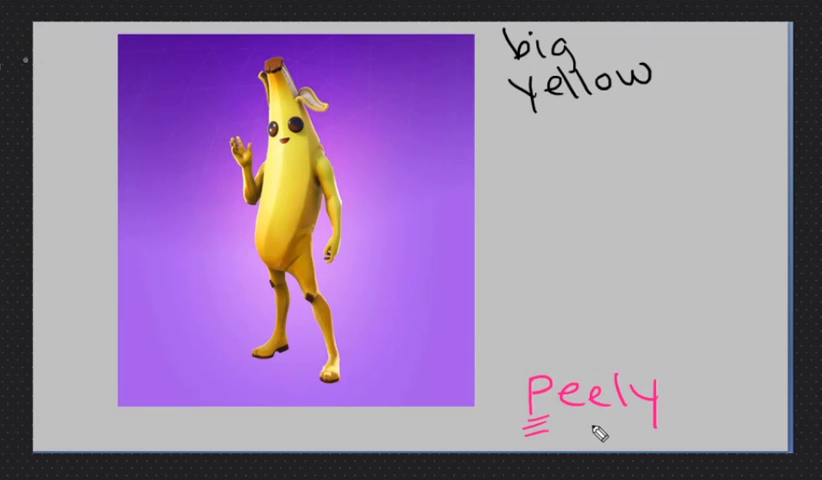
text(a banana)
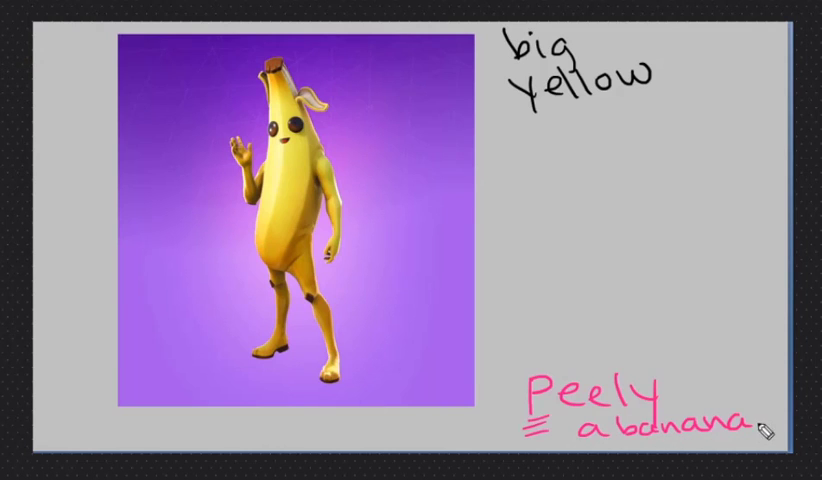
mouse_move(456, 180)
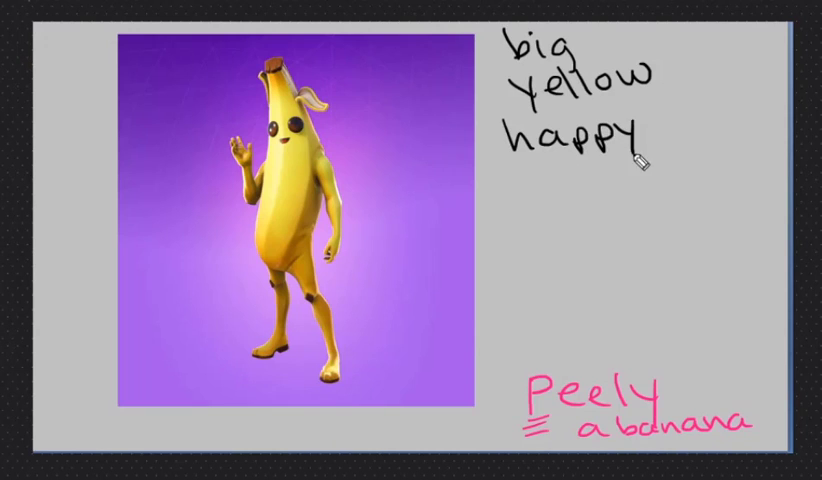
mouse_move(504, 178)
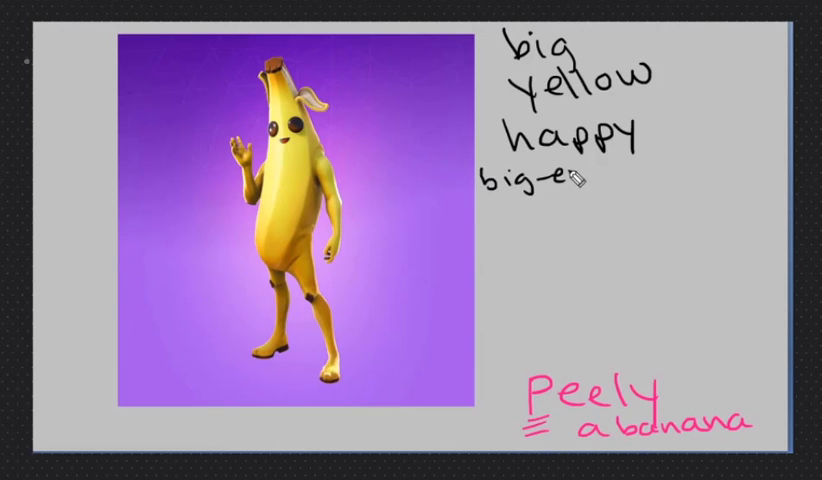
text(yed)
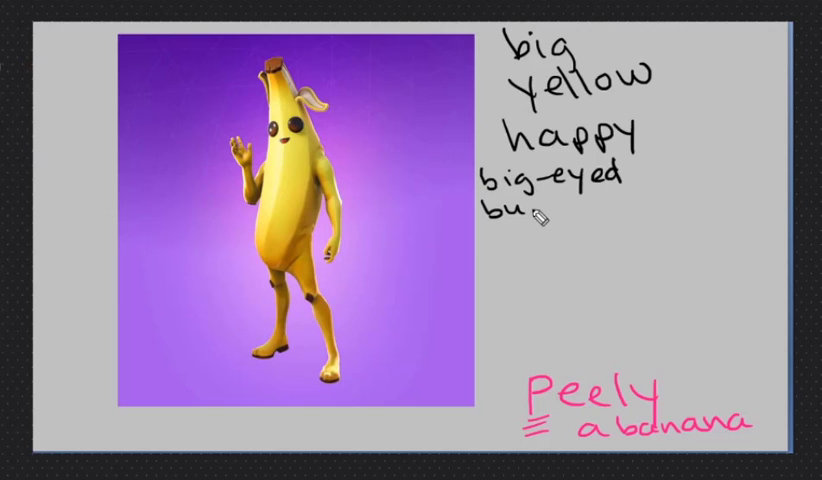
text(g-eyed)
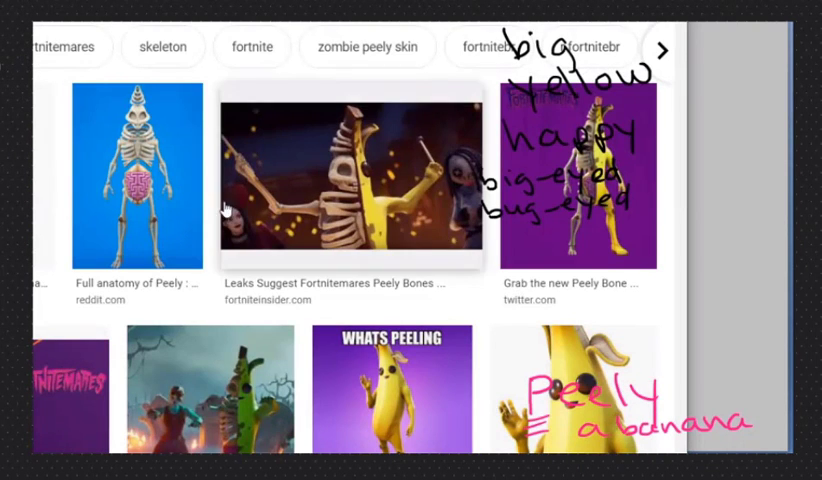
Open the skeleton Peely image result in an enlarged preview.
click(136, 180)
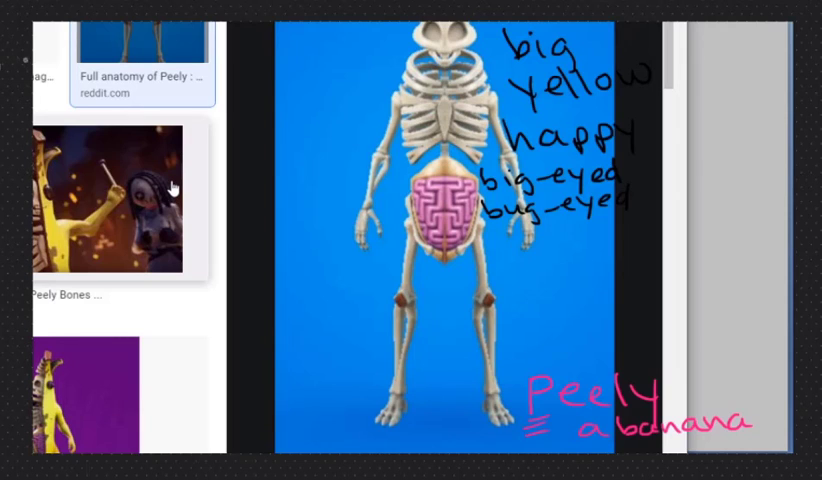
mouse_move(764, 176)
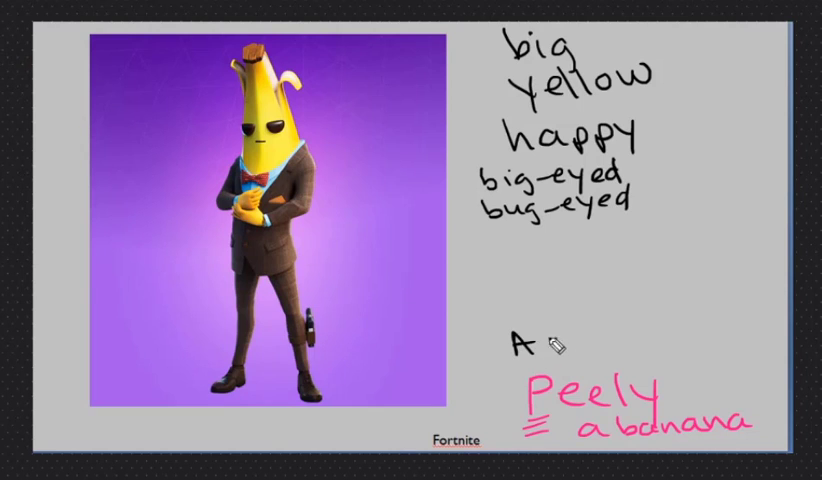
Ink 'Agent', 'cool' and 'boneless/bone-in' as a word list beside the banana character.
text(Agent)
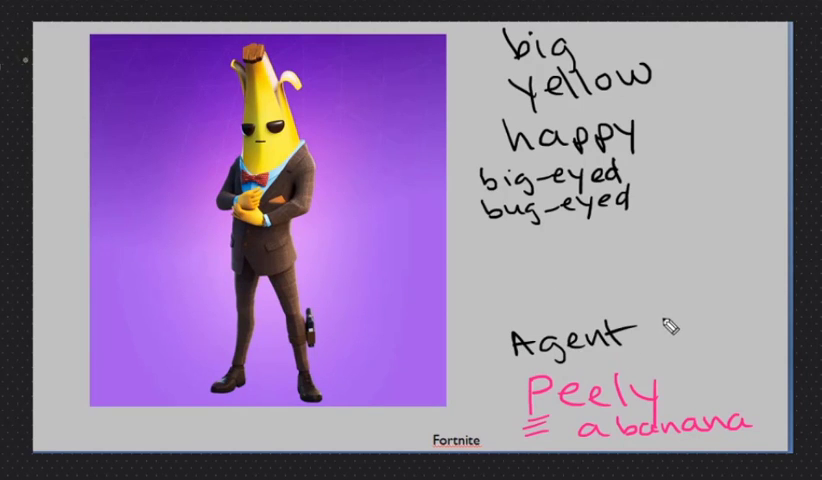
mouse_move(504, 224)
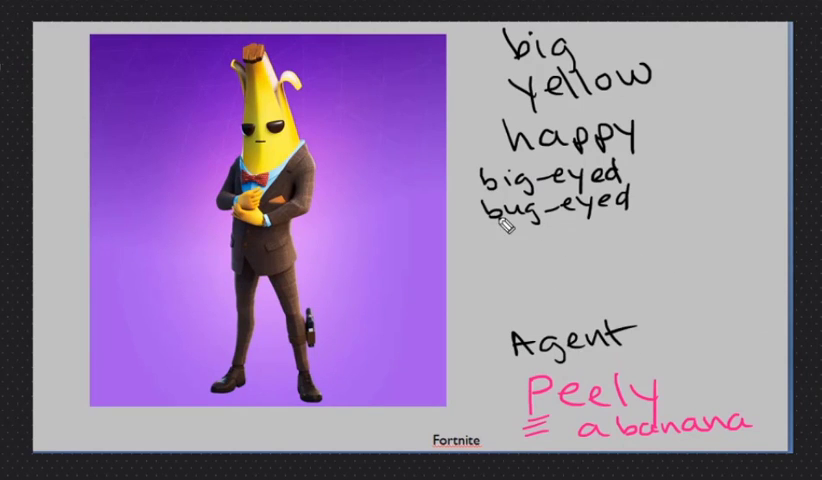
text(cool)
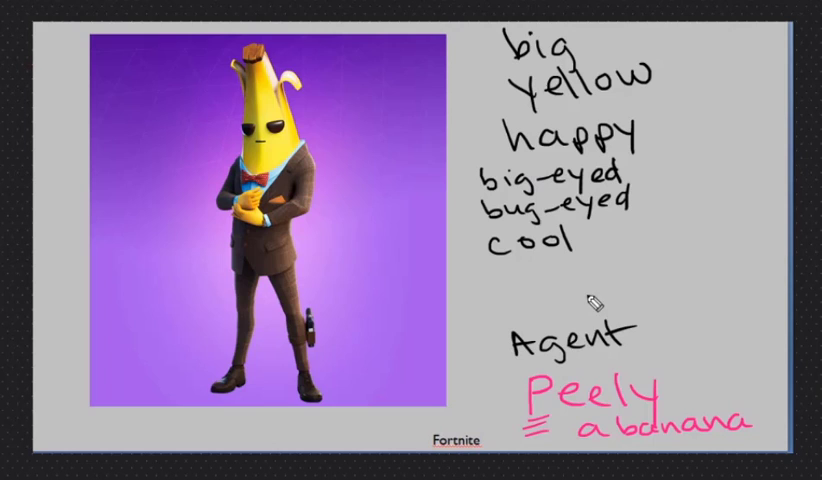
mouse_move(320, 128)
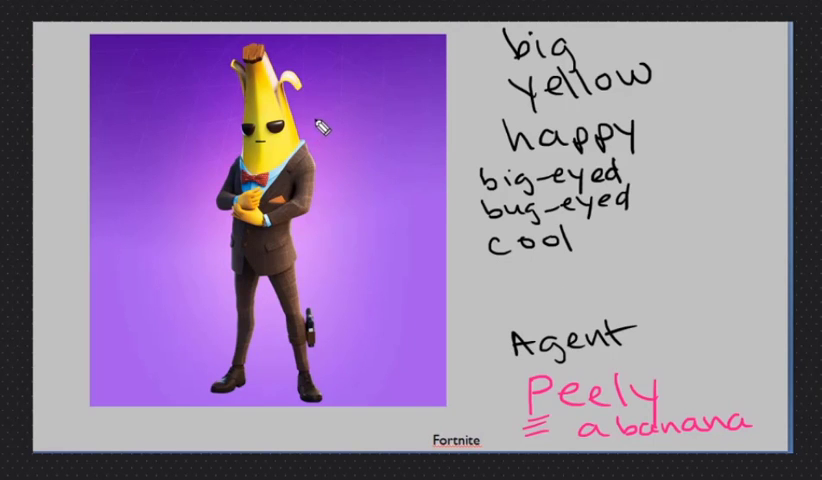
mouse_move(644, 130)
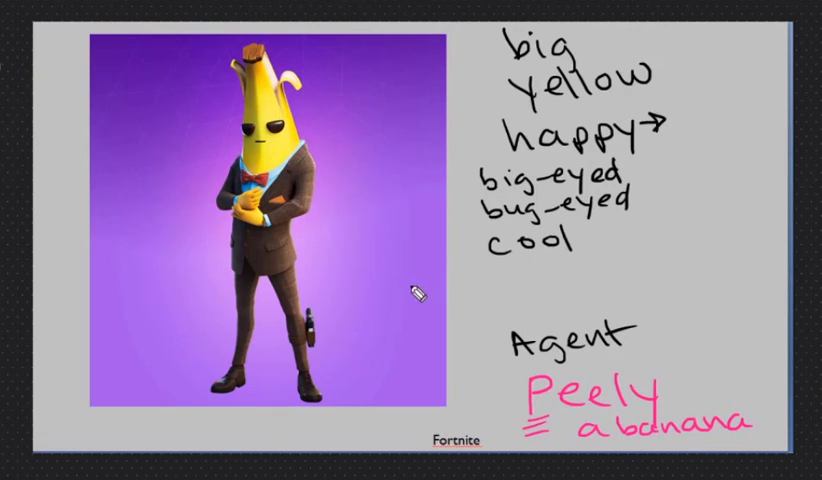
mouse_move(478, 280)
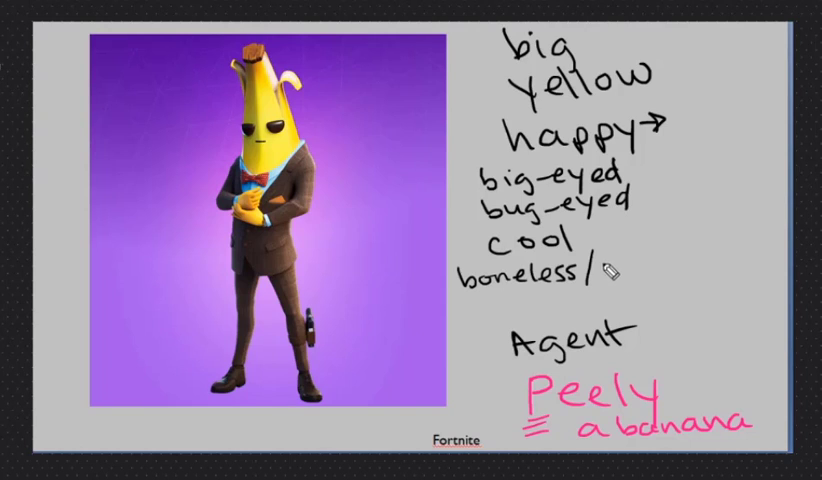
text(bone -in)
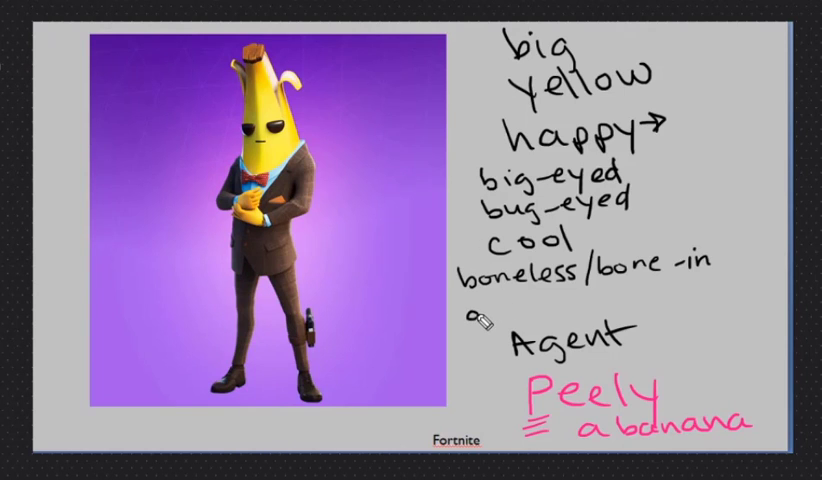
text(gentlemanly)
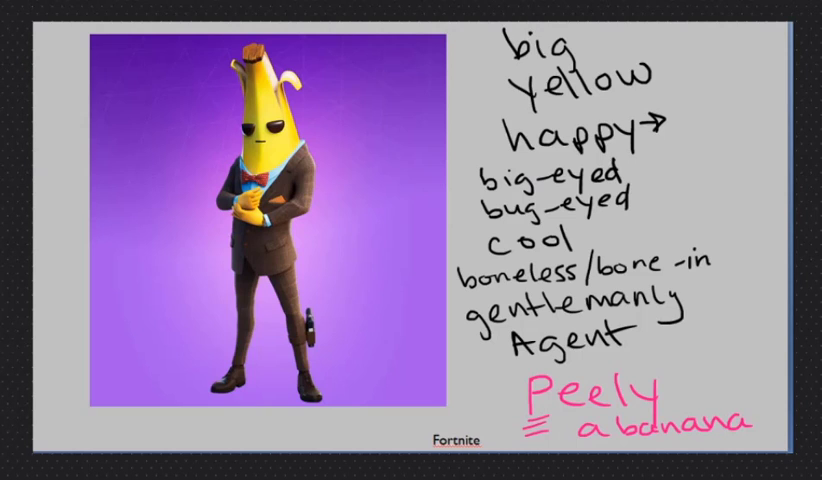
Ink 'tough' and 'dapper' right of yellow, with a line beneath dapper.
text(to)
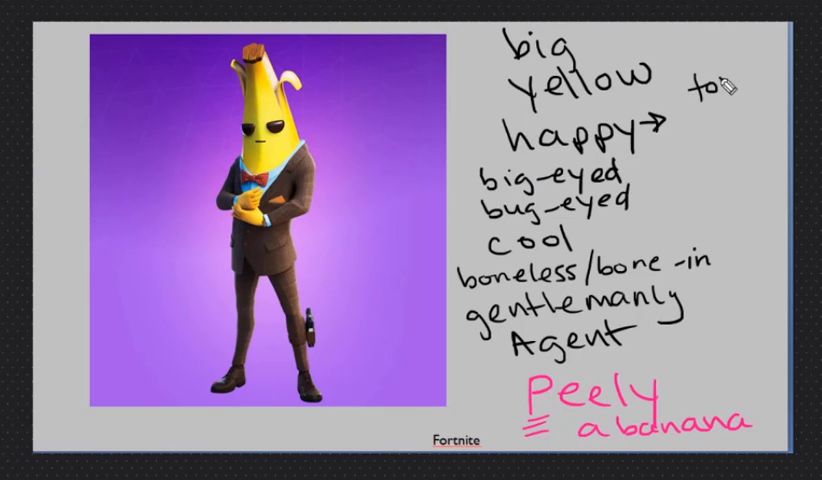
text(ugh)
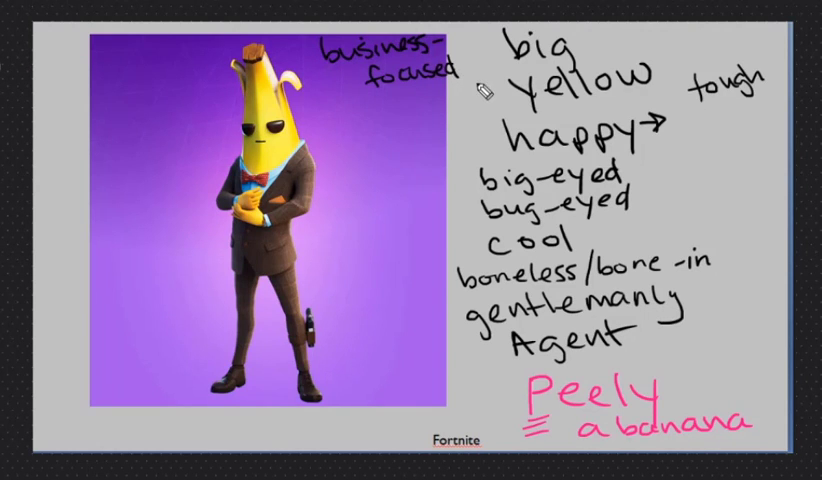
mouse_move(700, 120)
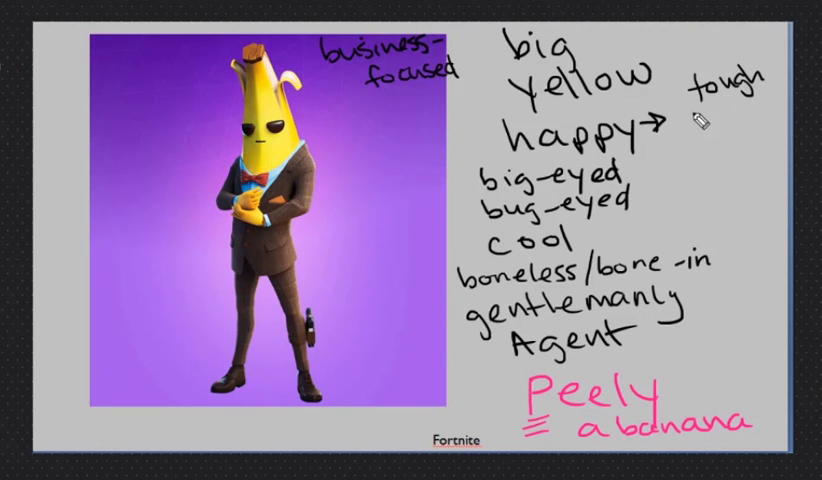
text(darn)
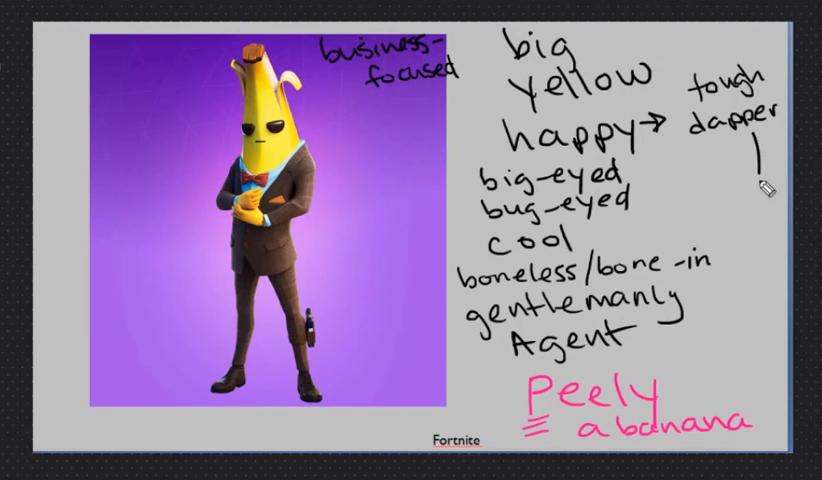
drag(764, 190, 704, 300)
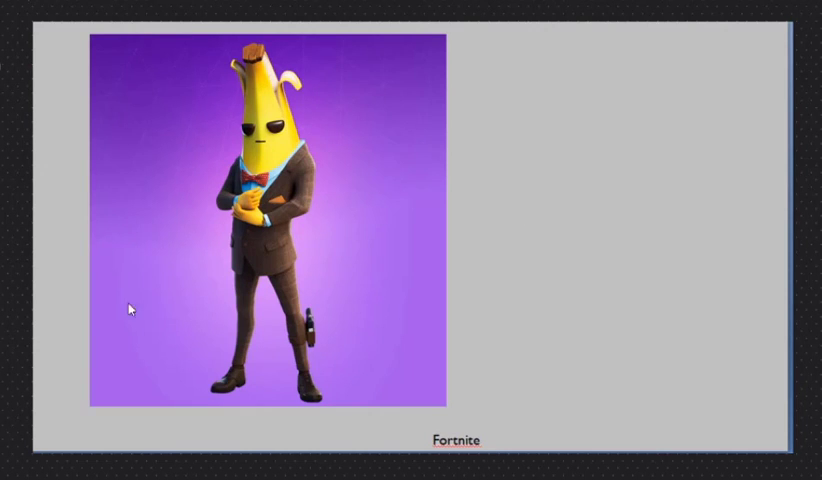
mouse_move(320, 310)
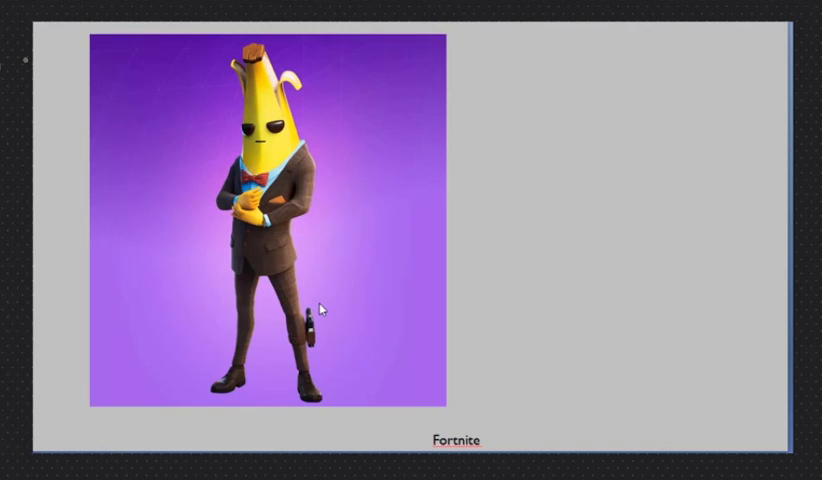
mouse_move(398, 292)
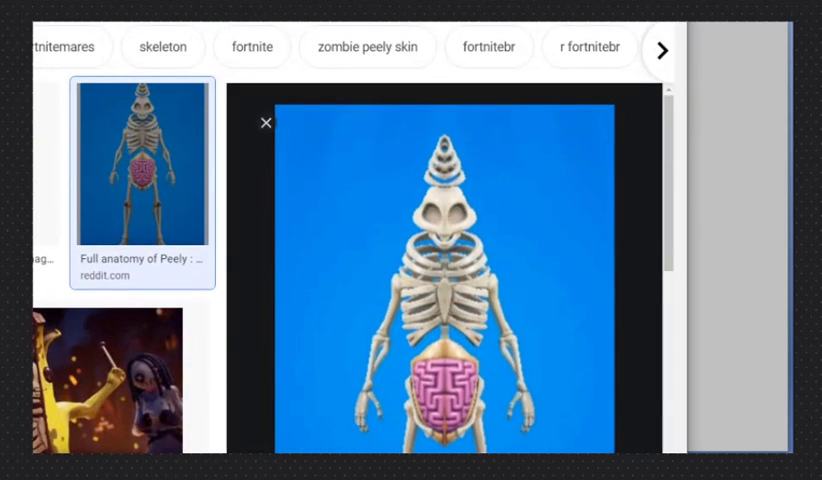
Open the 'Full anatomy of Peely' thumbnail in its preview panel.
click(264, 122)
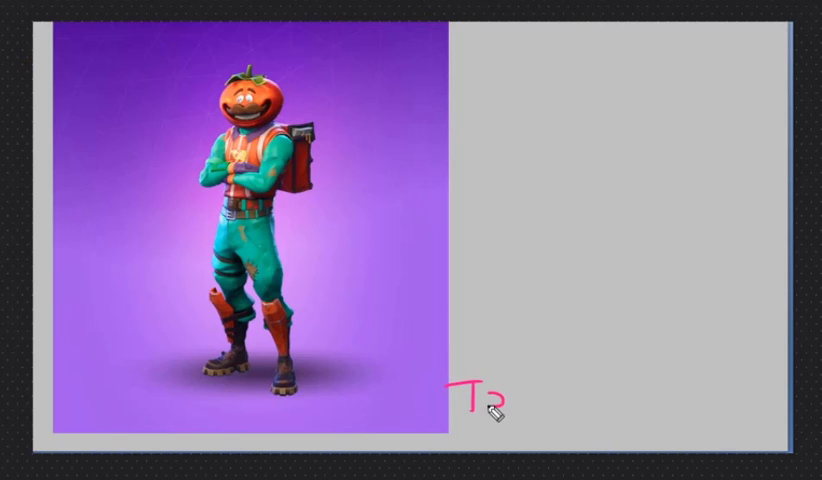
Handwrite the name 'Tomato head' and the adjectives big-headed and strong beside the picture.
text(Tomato)
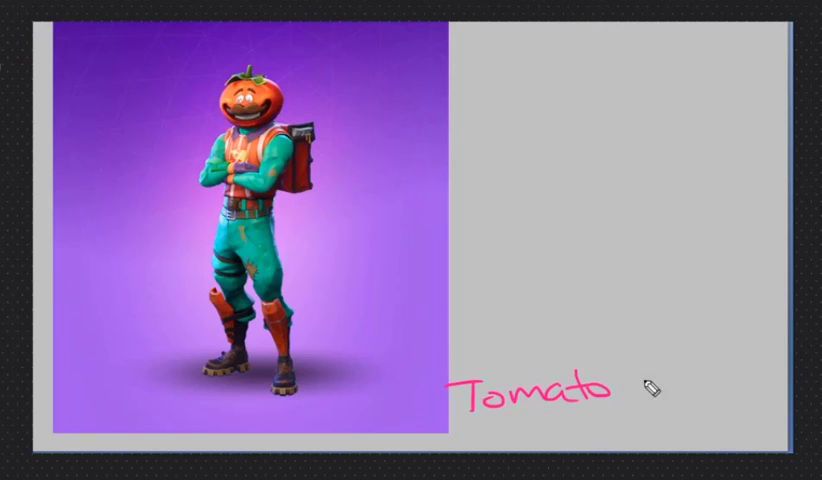
text(hea)
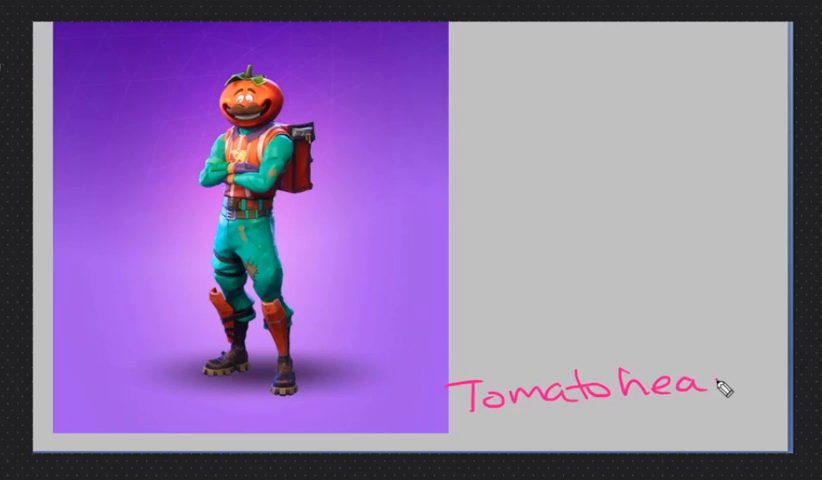
text(d)
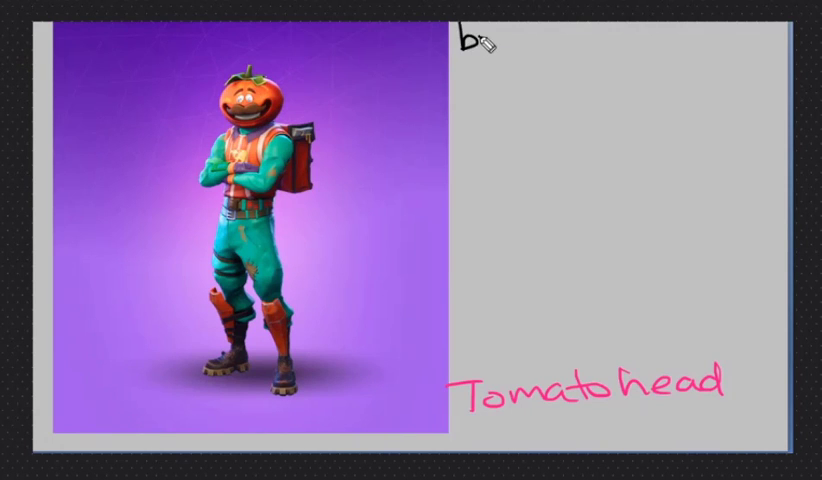
text(ig-h)
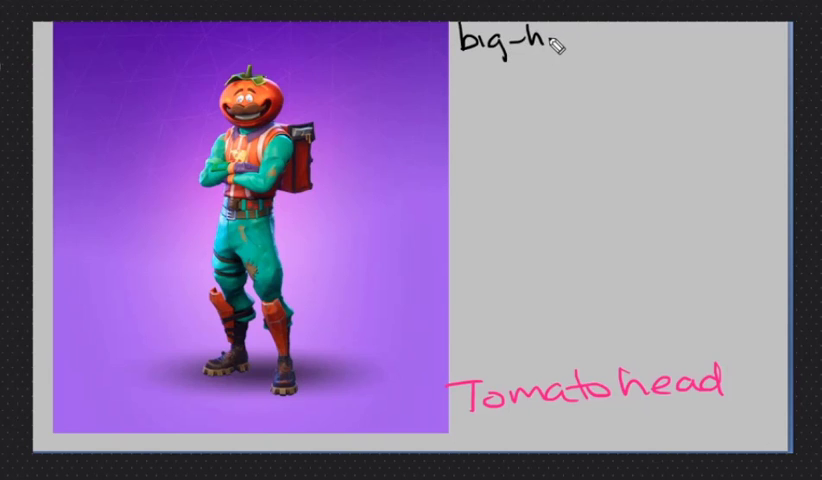
text(ea)
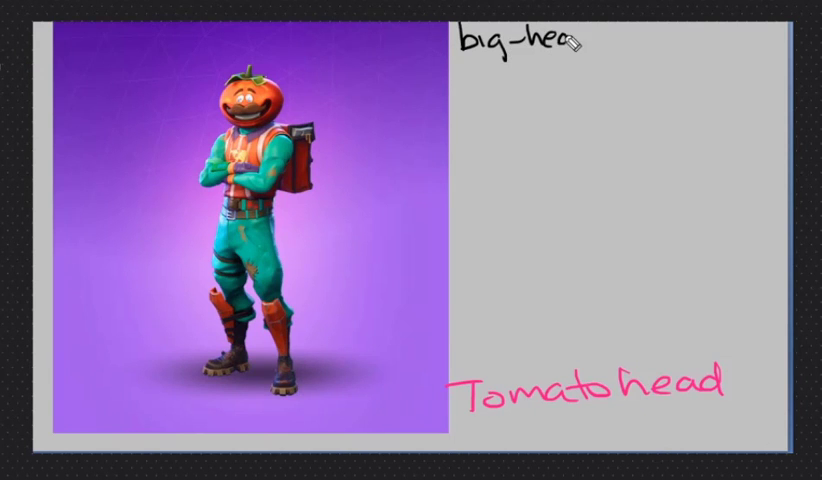
text(ded)
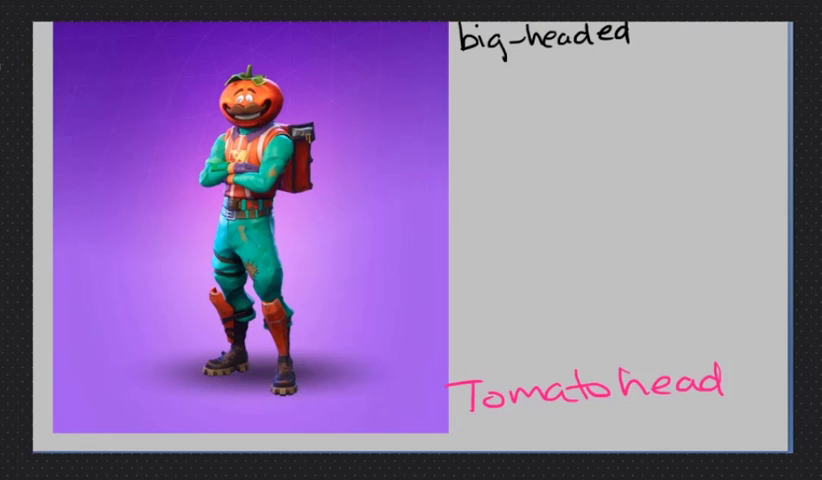
mouse_move(778, 292)
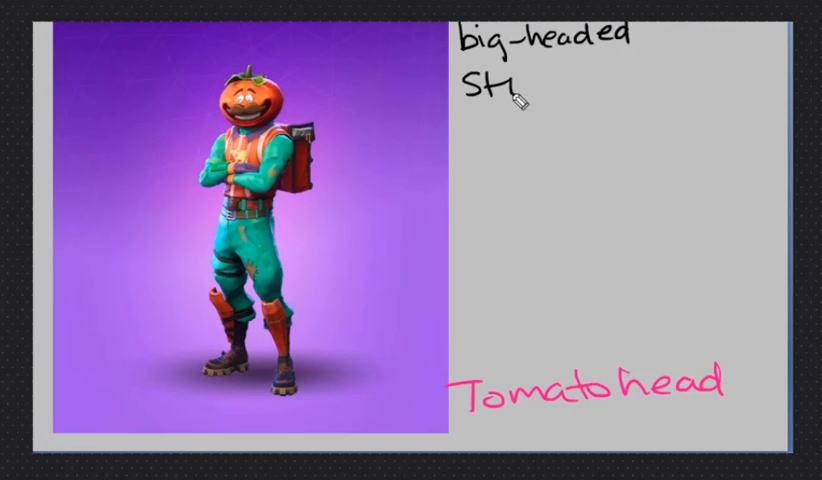
text(rong)
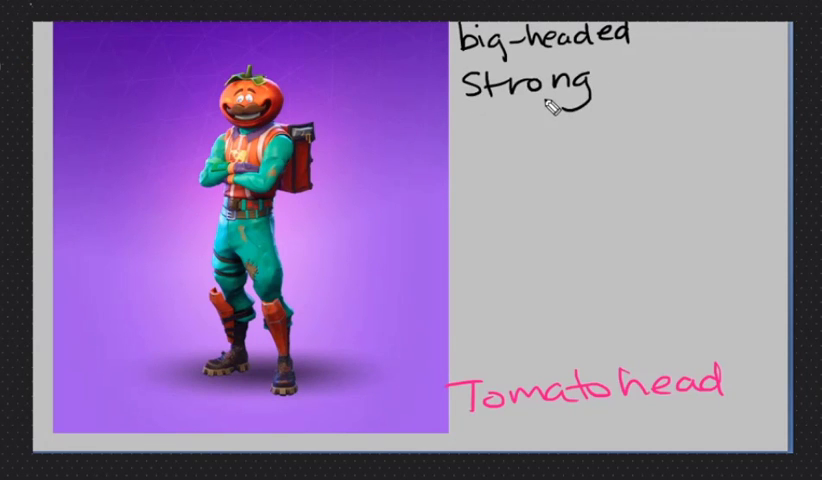
mouse_move(530, 120)
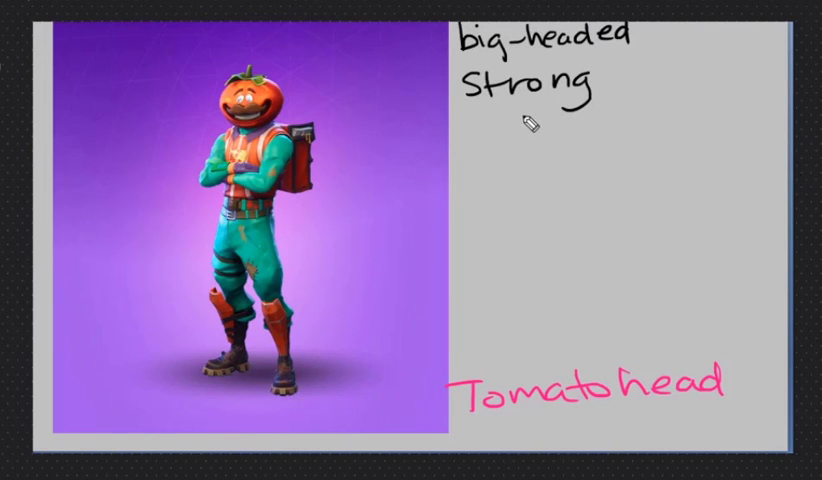
mouse_move(544, 108)
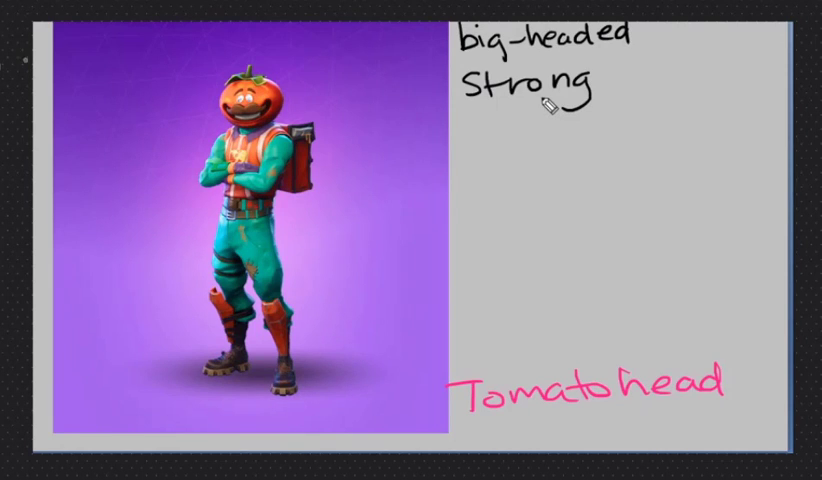
mouse_move(484, 126)
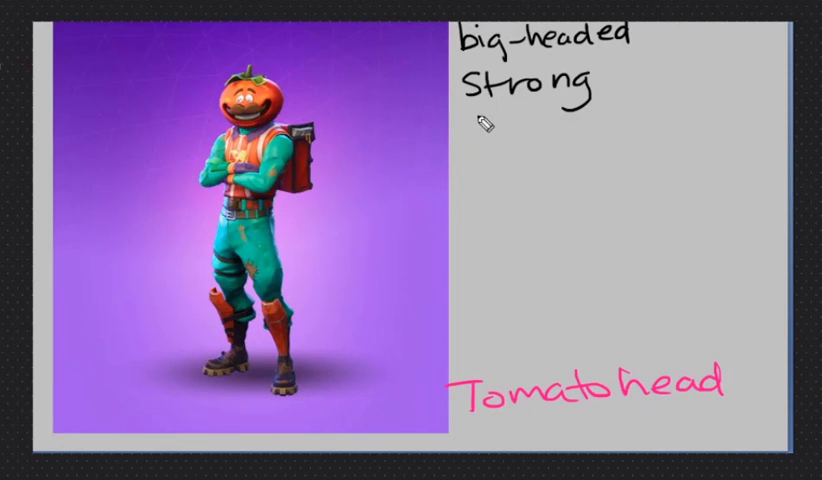
Add red, sporty and moustached under strong in the word list.
text(red)
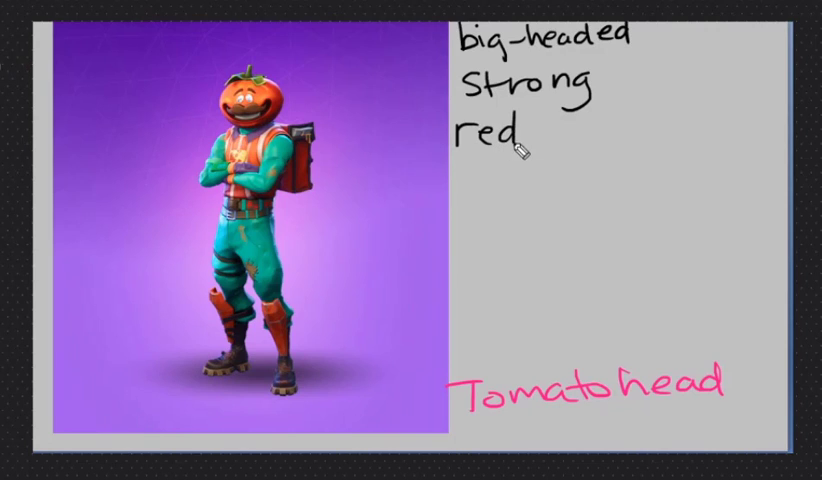
mouse_move(528, 158)
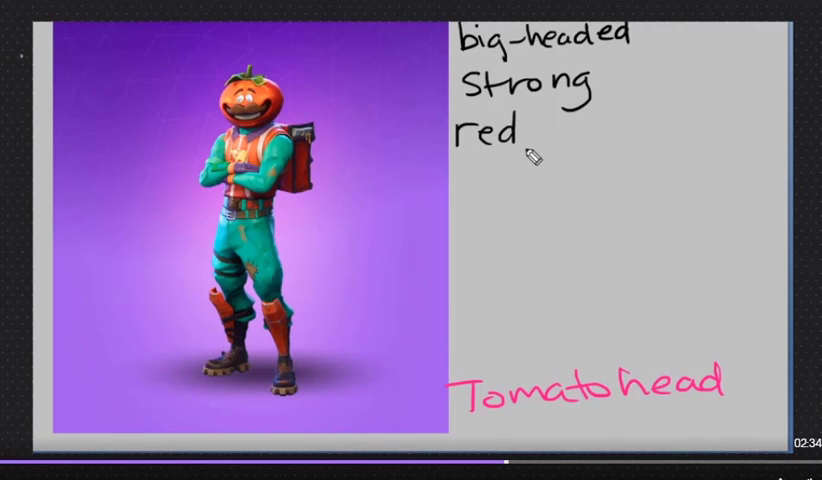
mouse_move(336, 28)
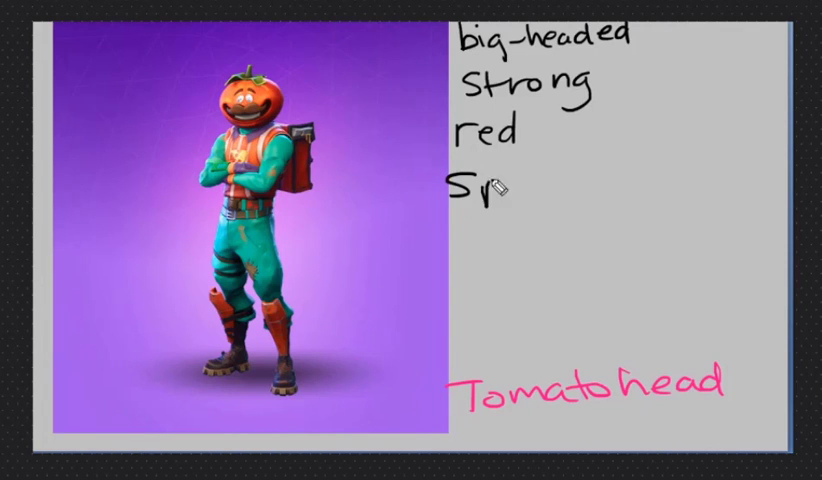
text(porti)
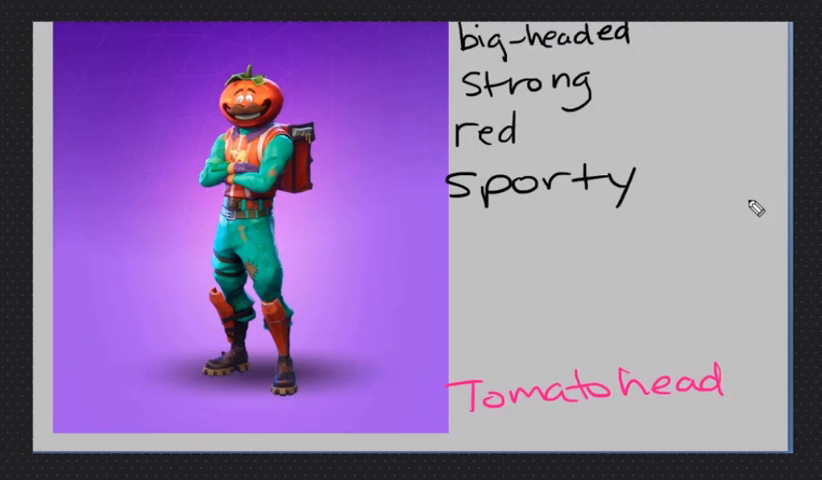
mouse_move(388, 90)
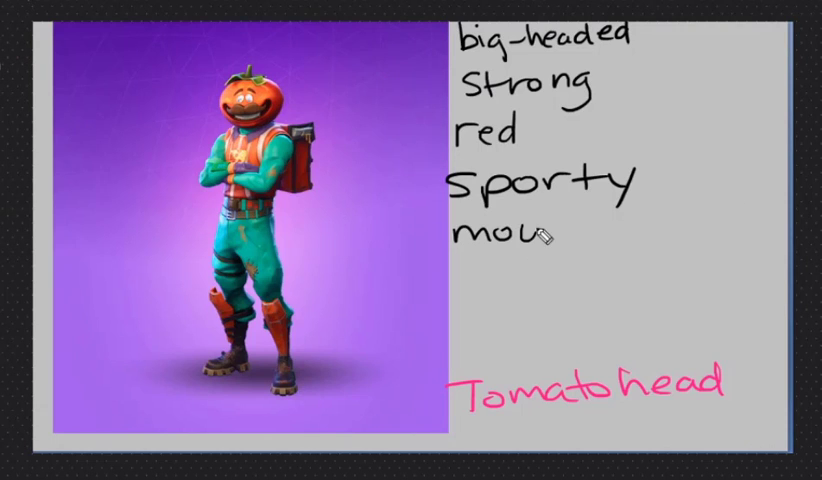
text(stached)
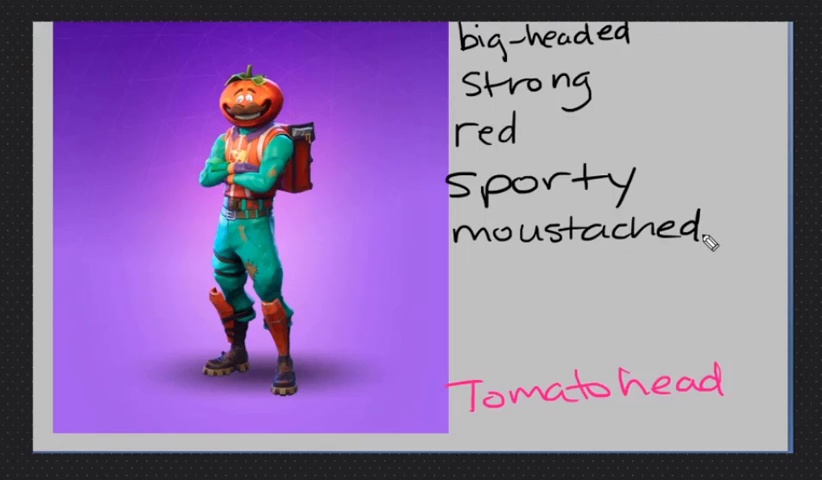
mouse_move(376, 216)
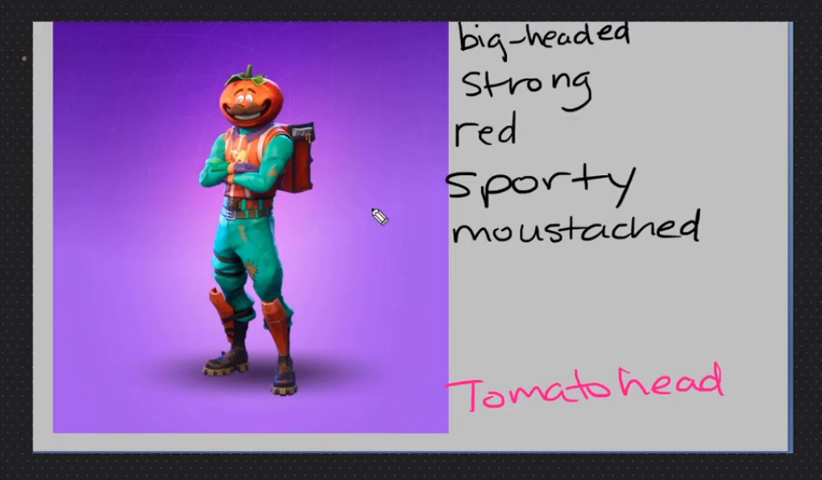
mouse_move(524, 204)
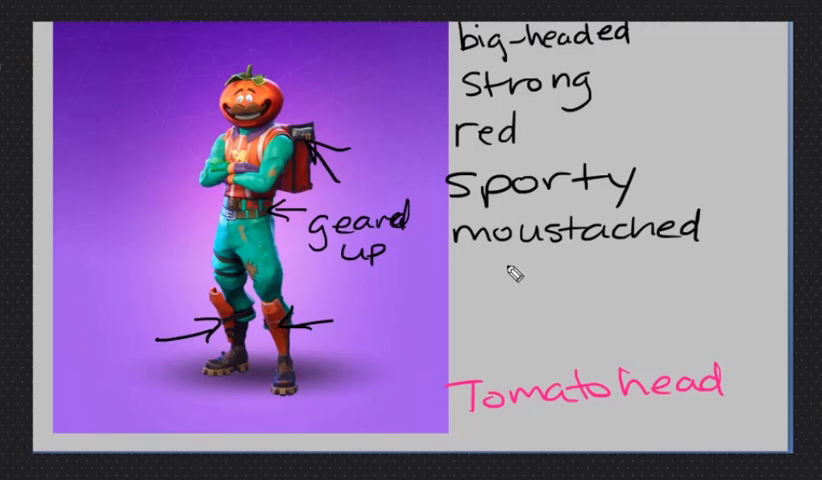
Handwrite 'happy' below moustached in the adjective list.
text(hapr)
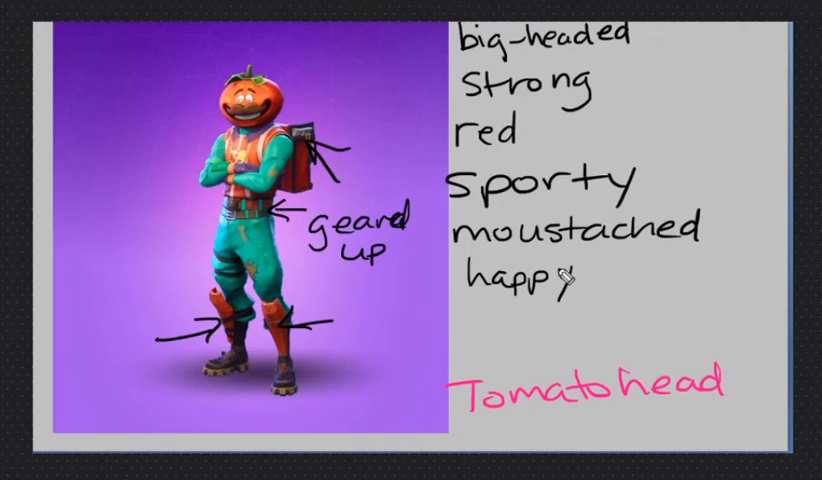
mouse_move(704, 164)
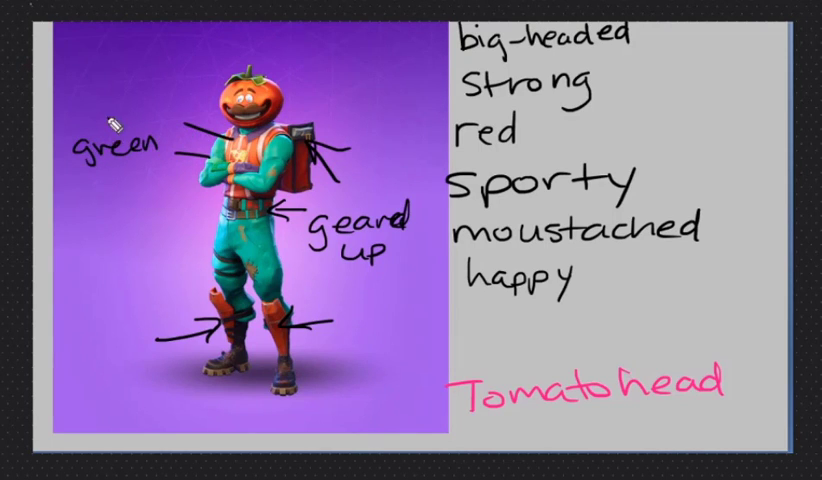
Ink 'red' beside an arrow pointing to the character's head.
text(red)
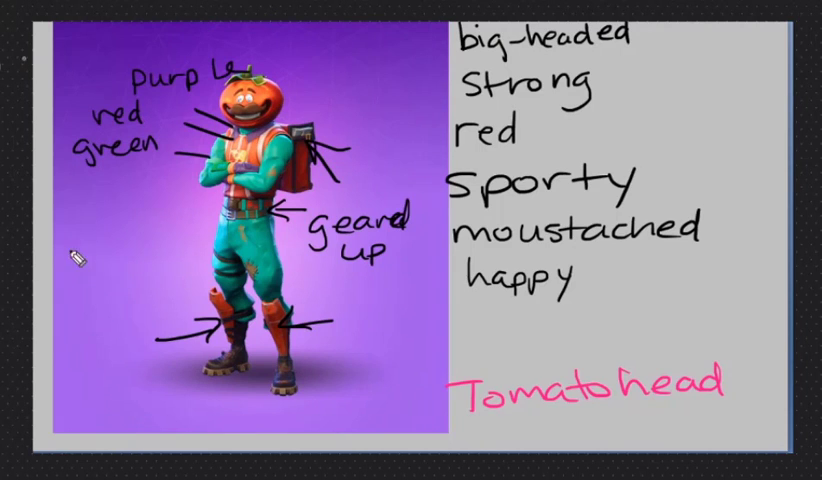
Handwrite worker, clothes, industrial and begin 'tacti' down the left of the character.
text(worker)
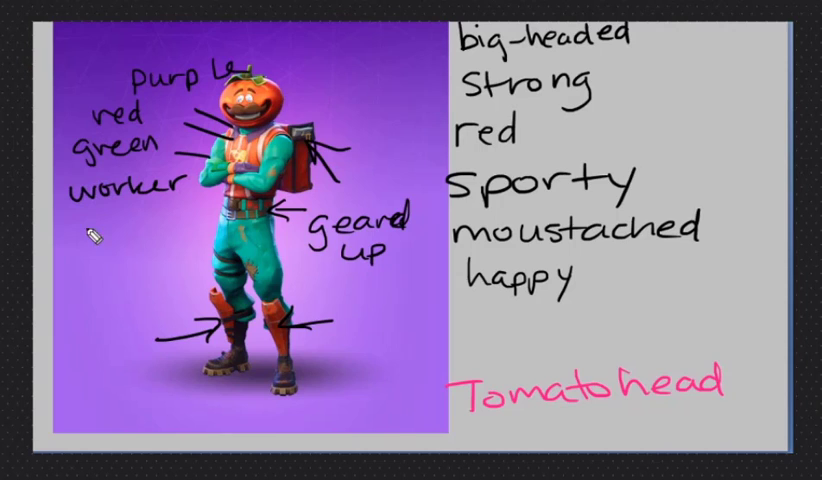
text(clothes)
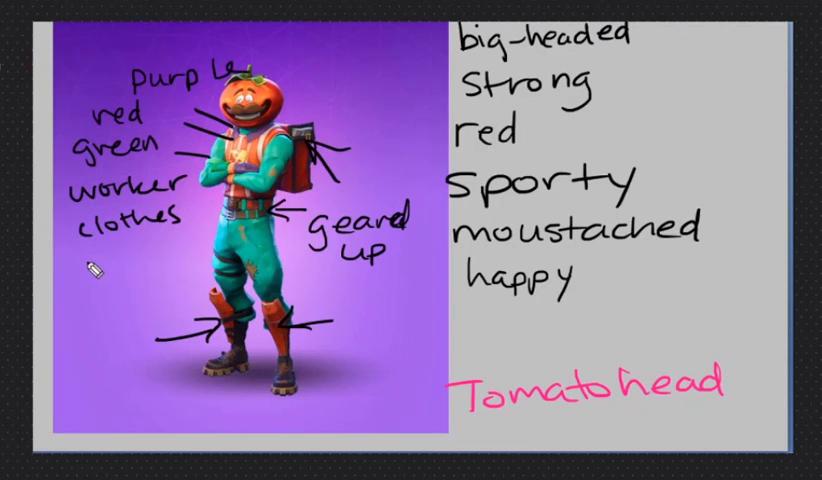
text(industrial)
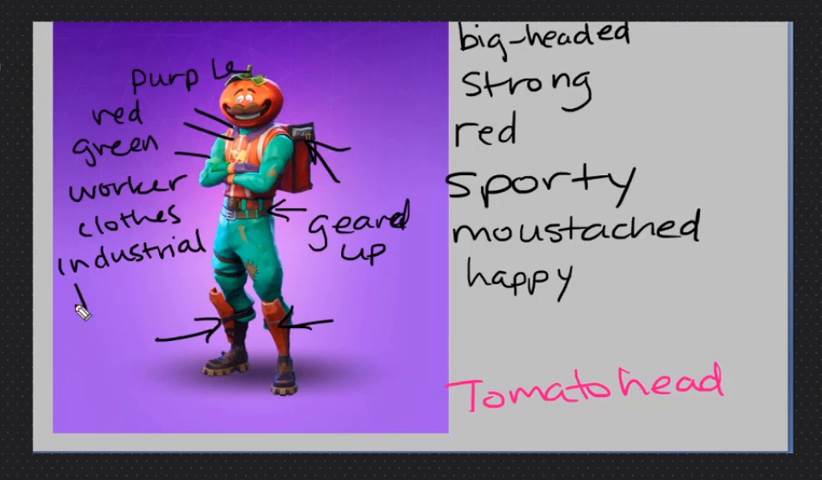
text(tacti)
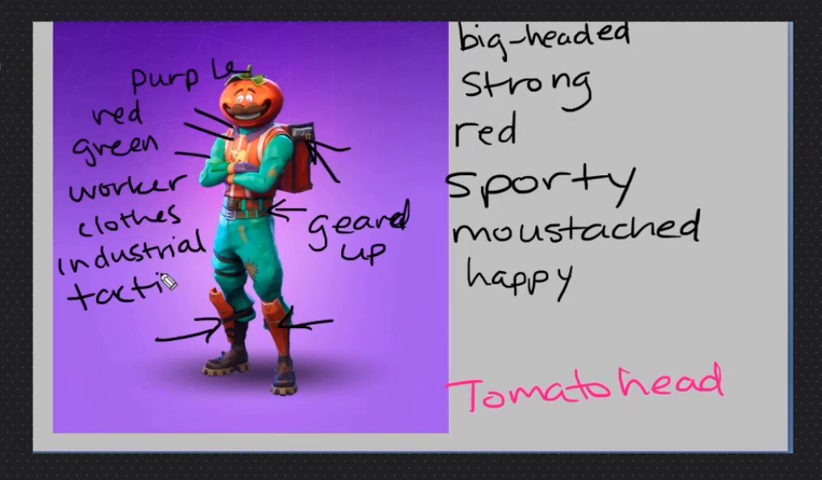